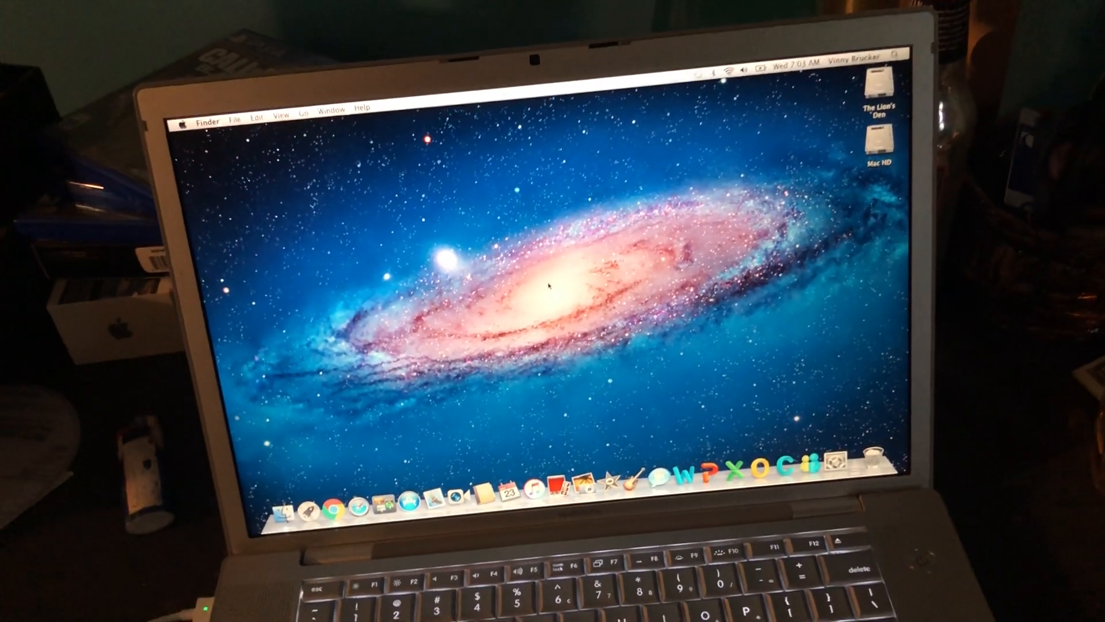
- Bring Google Chrome to the front from the Dock
left_click(330, 509)
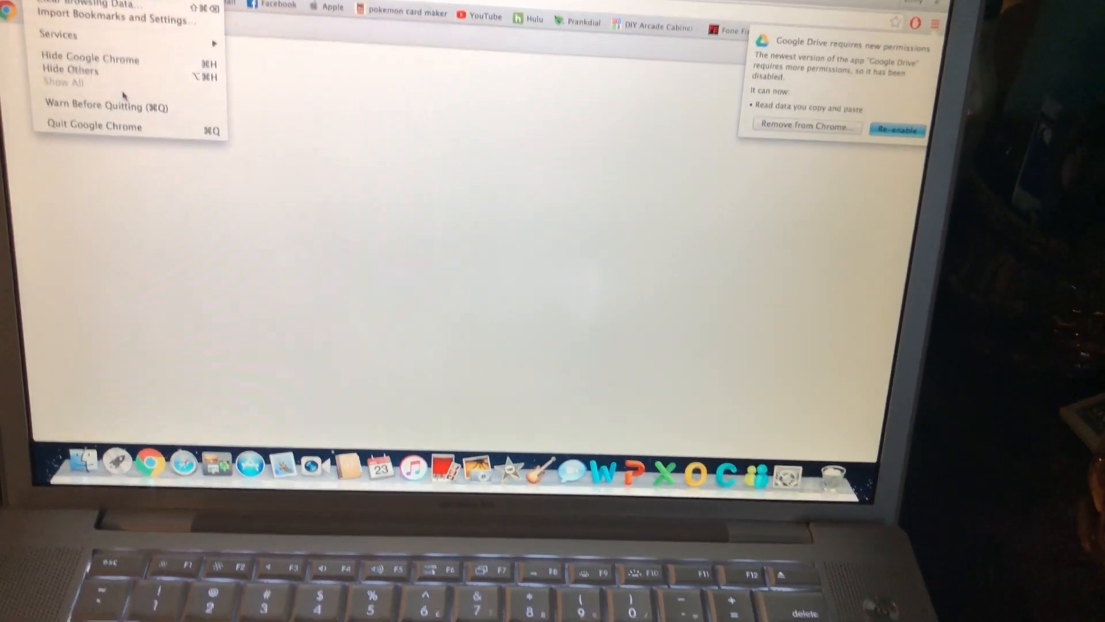
- Quit Google Chrome and return to the Finder desktop, reaching for the Apple menu
left_click(93, 126)
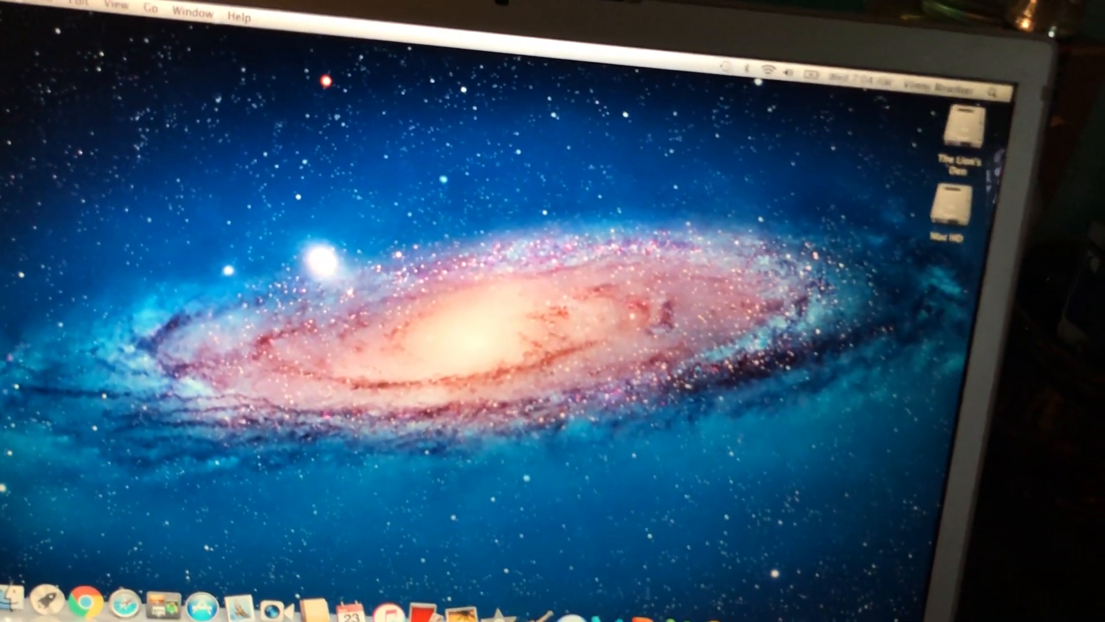
left_click(21, 7)
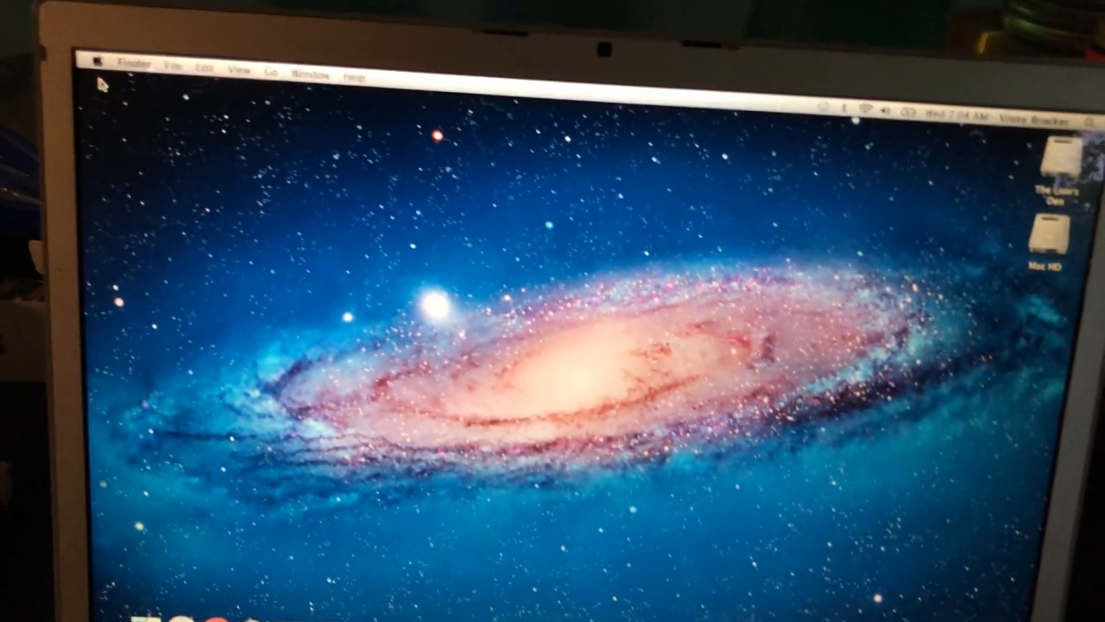
left_click(101, 63)
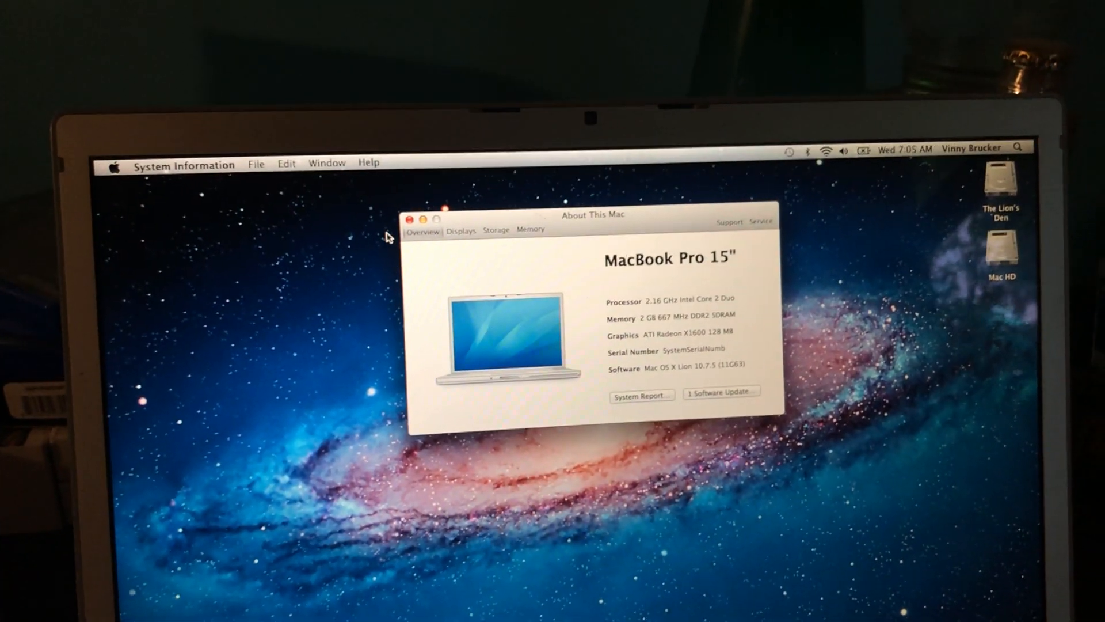
left_click(407, 219)
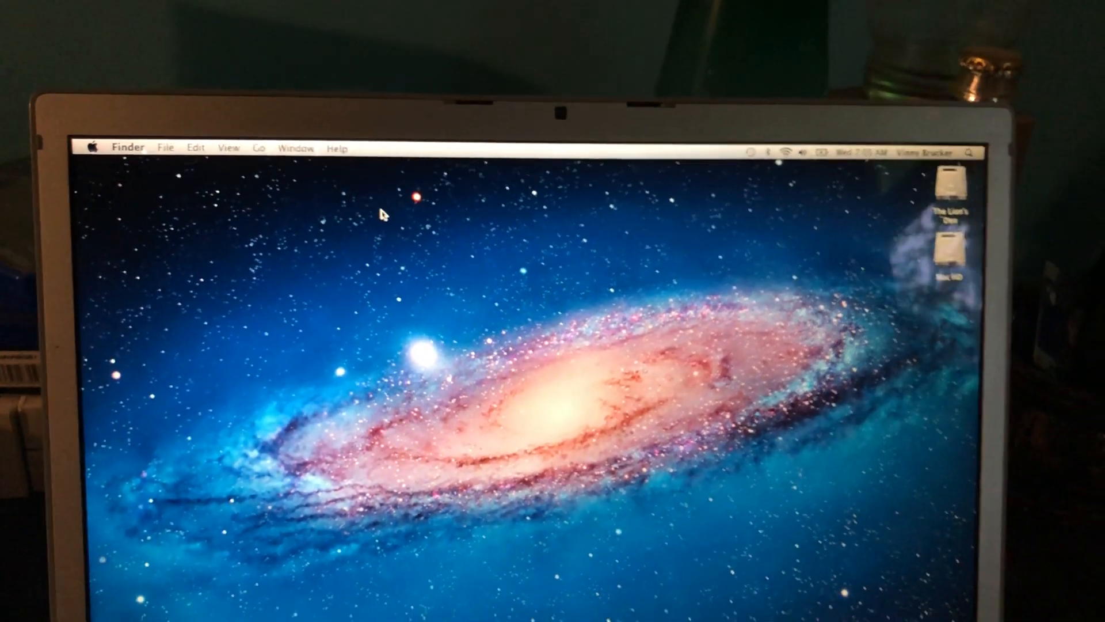